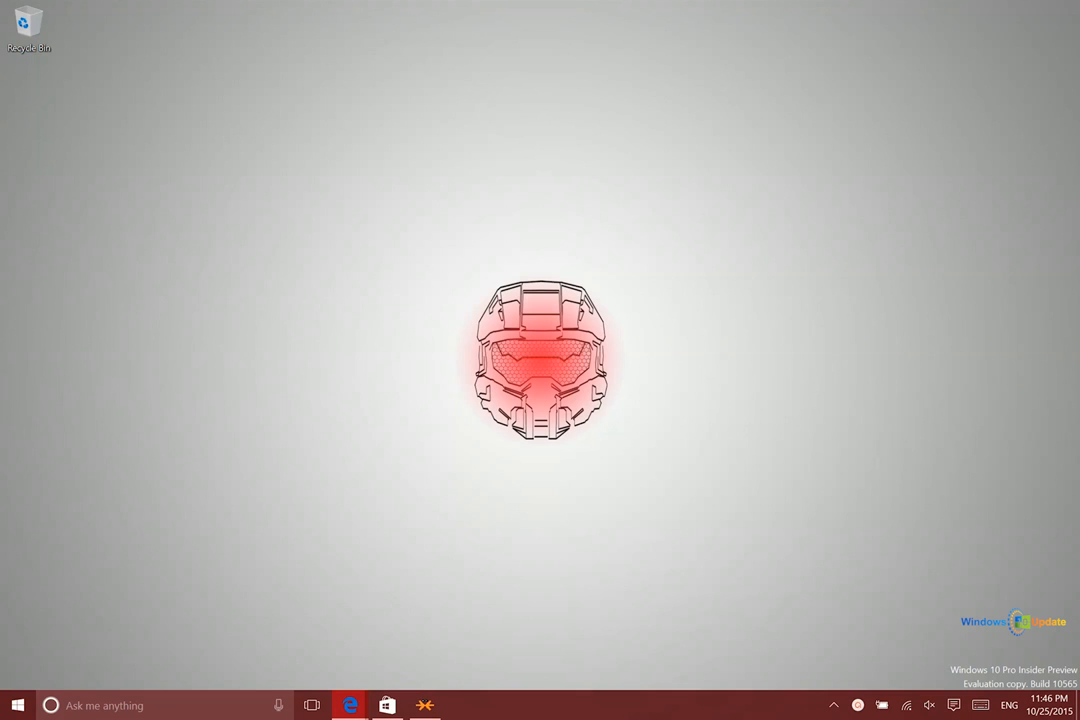
pyautogui.moveTo(560, 239)
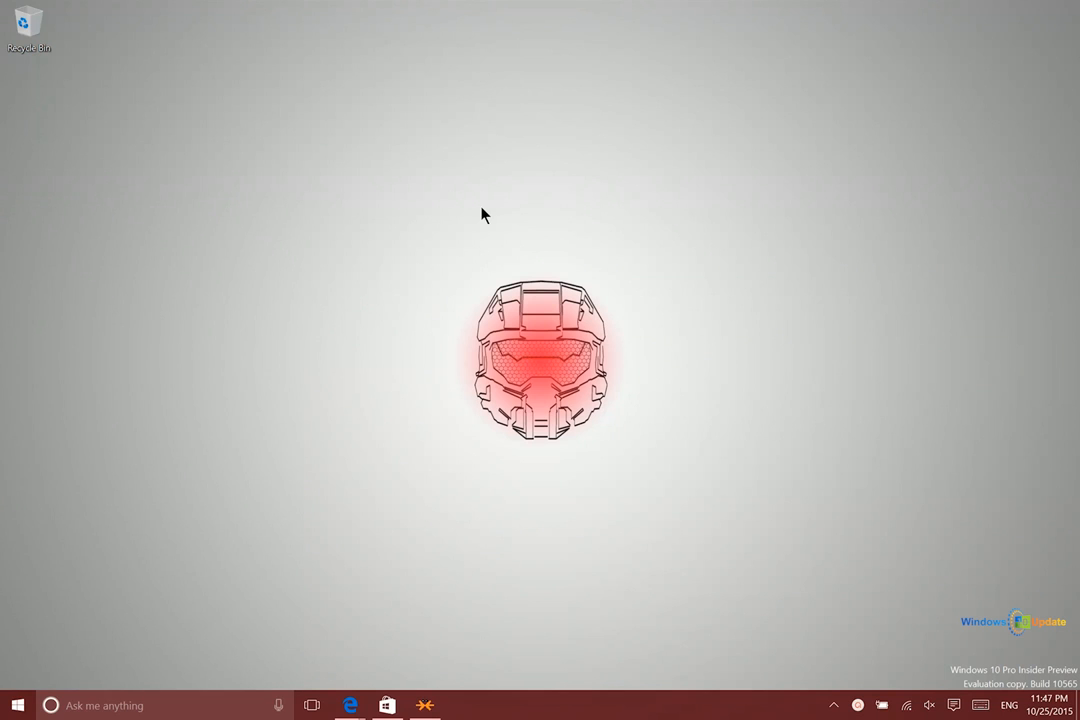
pyautogui.moveTo(483, 285)
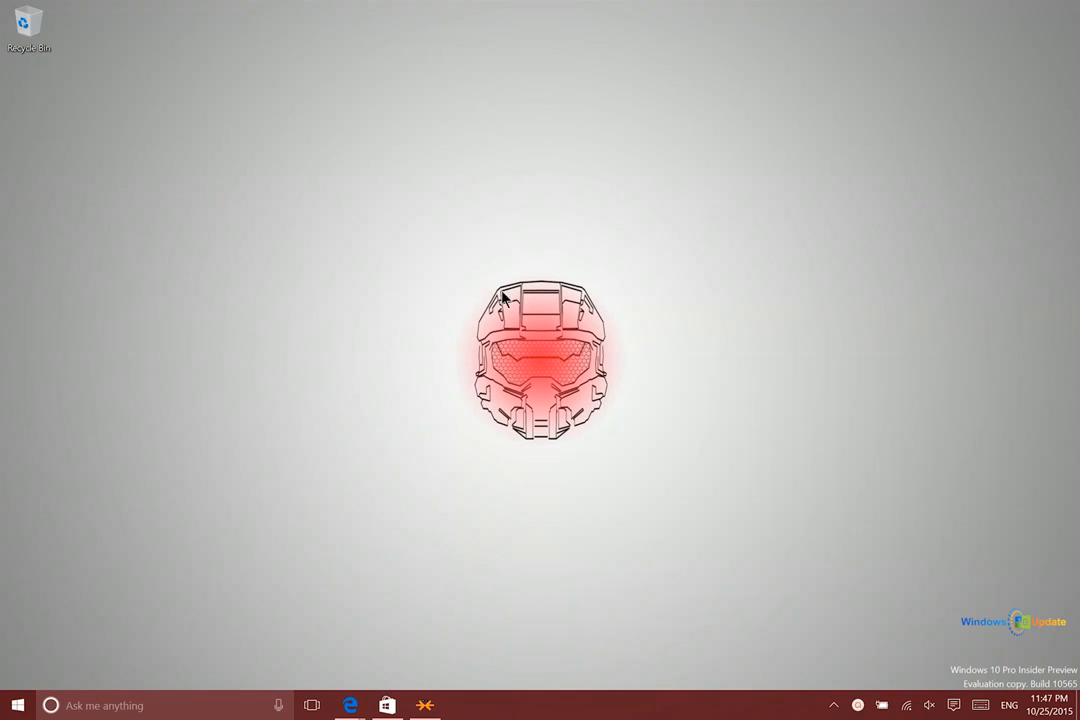
pyautogui.moveTo(437, 247)
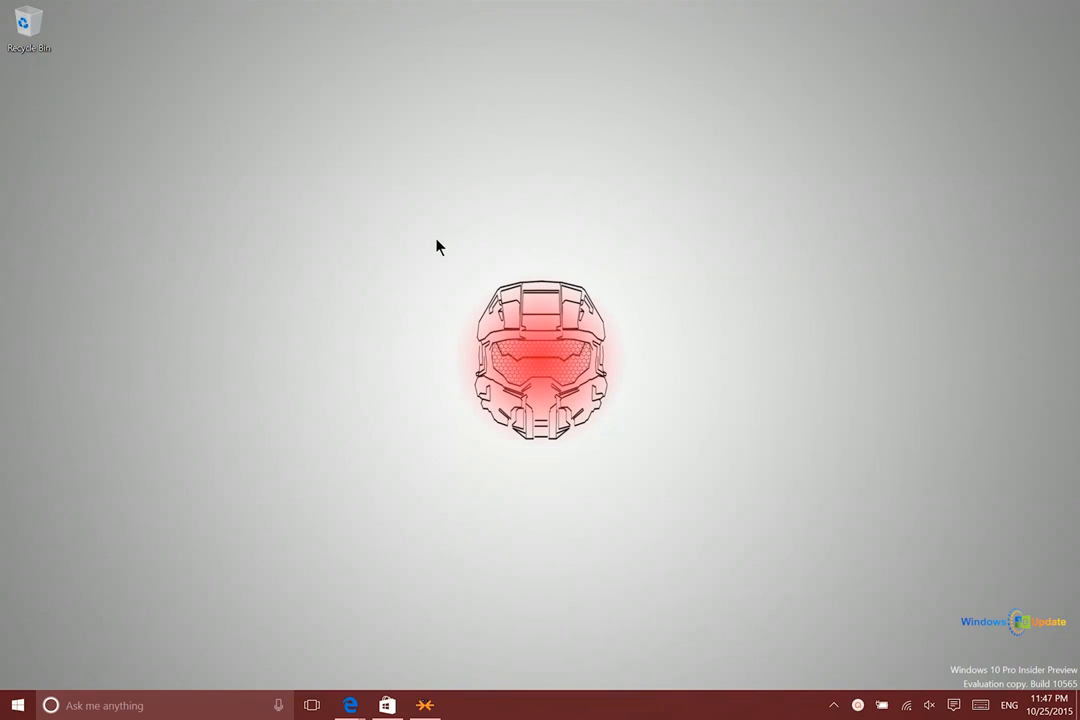
pyautogui.moveTo(428, 268)
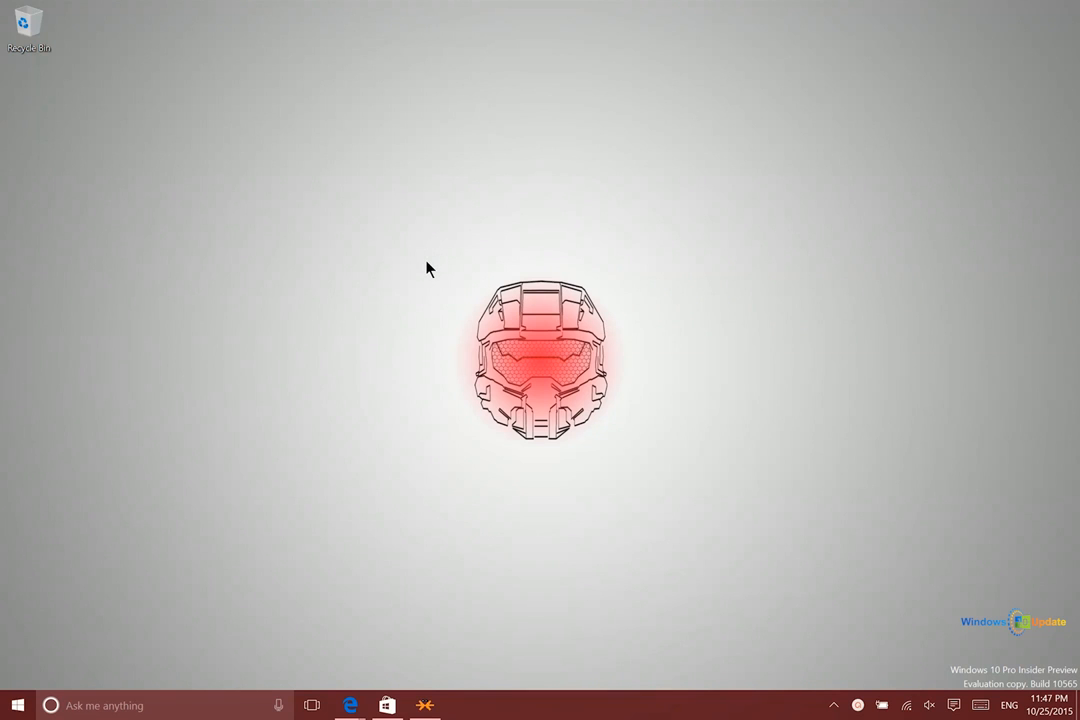
pyautogui.moveTo(423, 280)
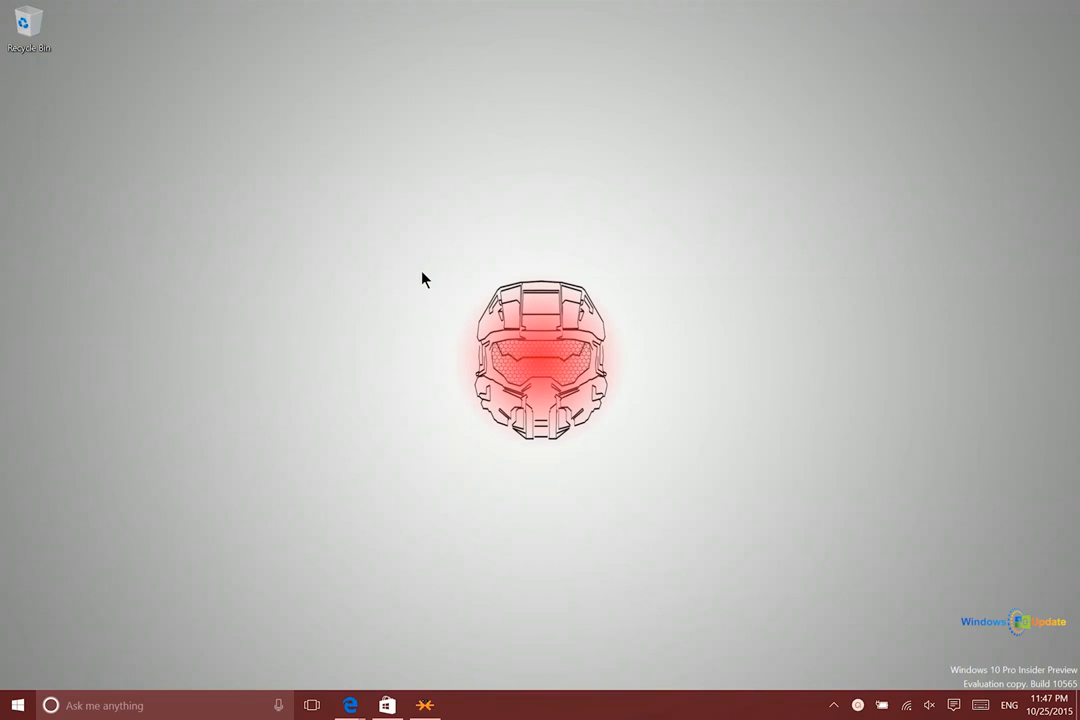
pyautogui.moveTo(330, 303)
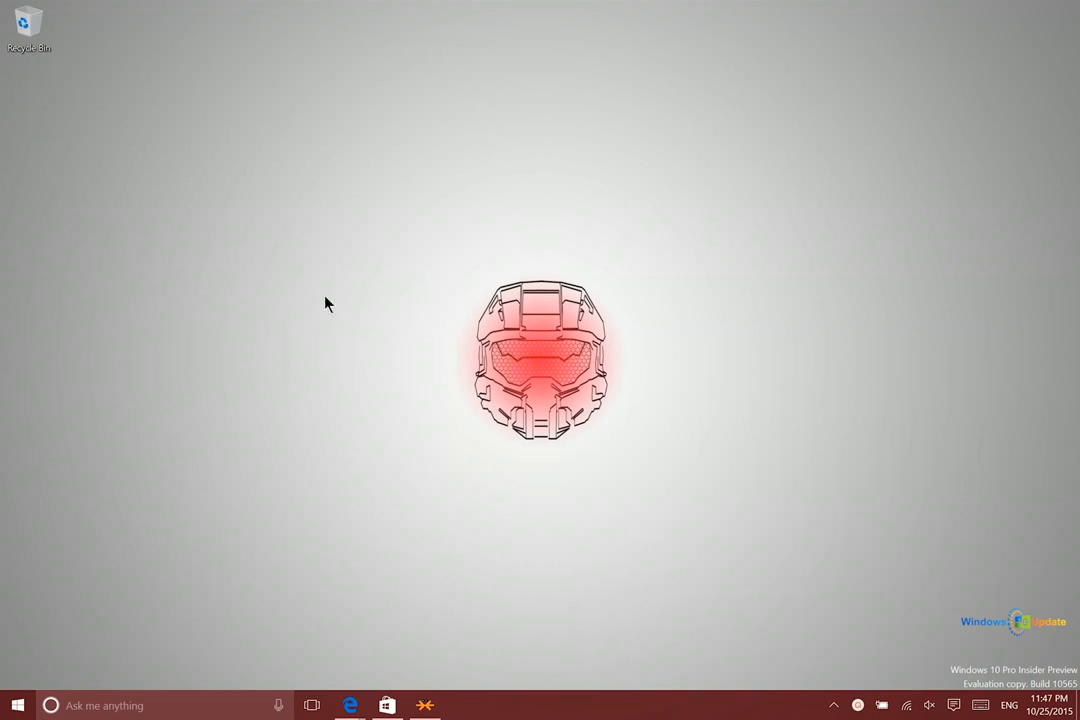
pyautogui.moveTo(541, 10)
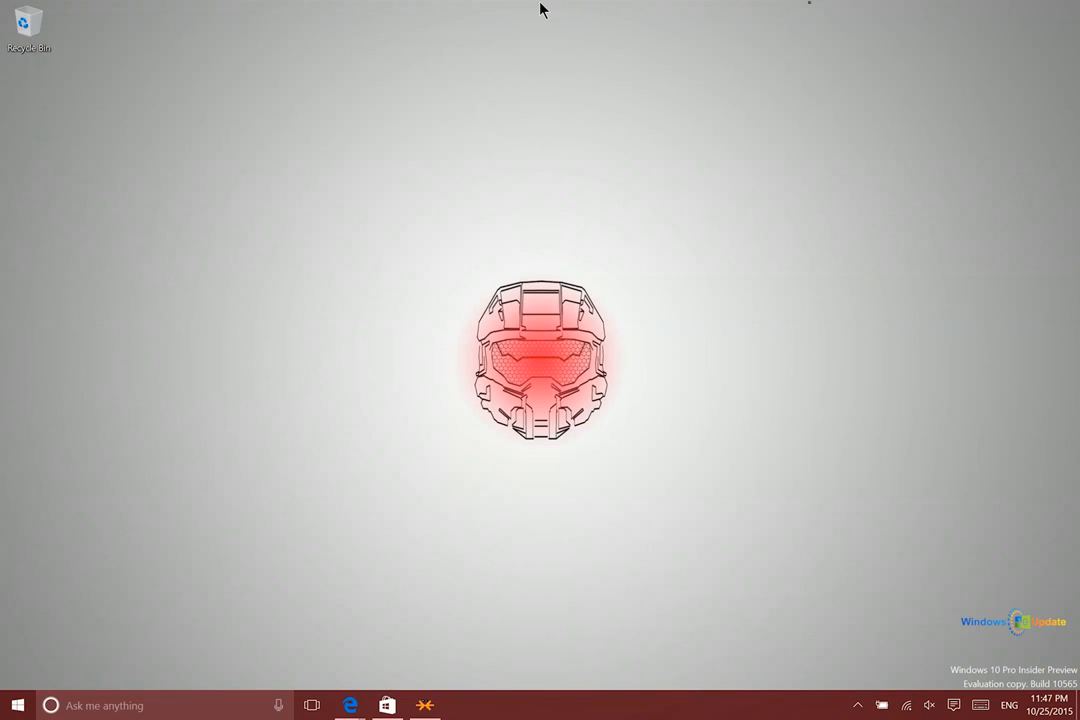
pyautogui.moveTo(224, 371)
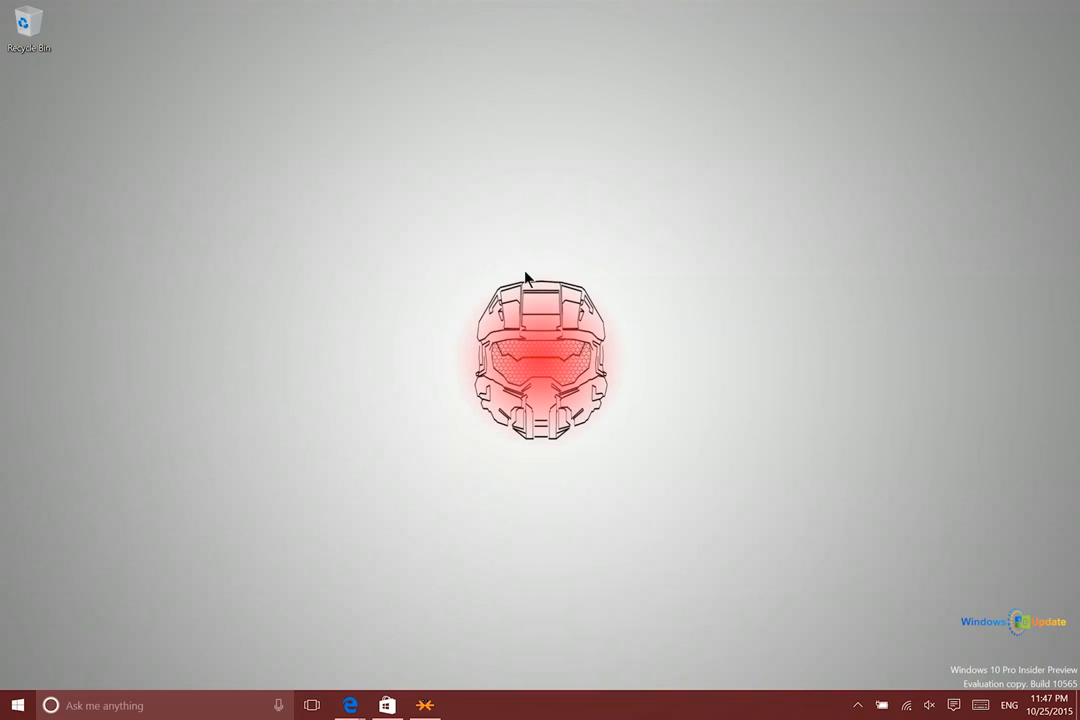
pyautogui.moveTo(530, 288)
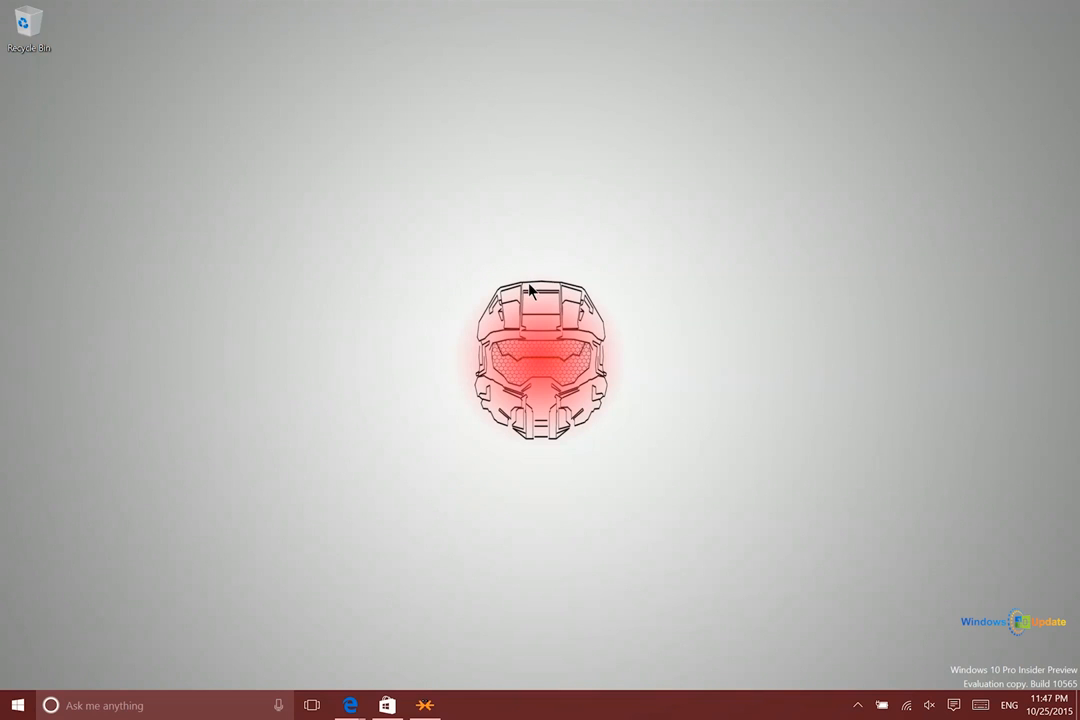
pyautogui.moveTo(521, 293)
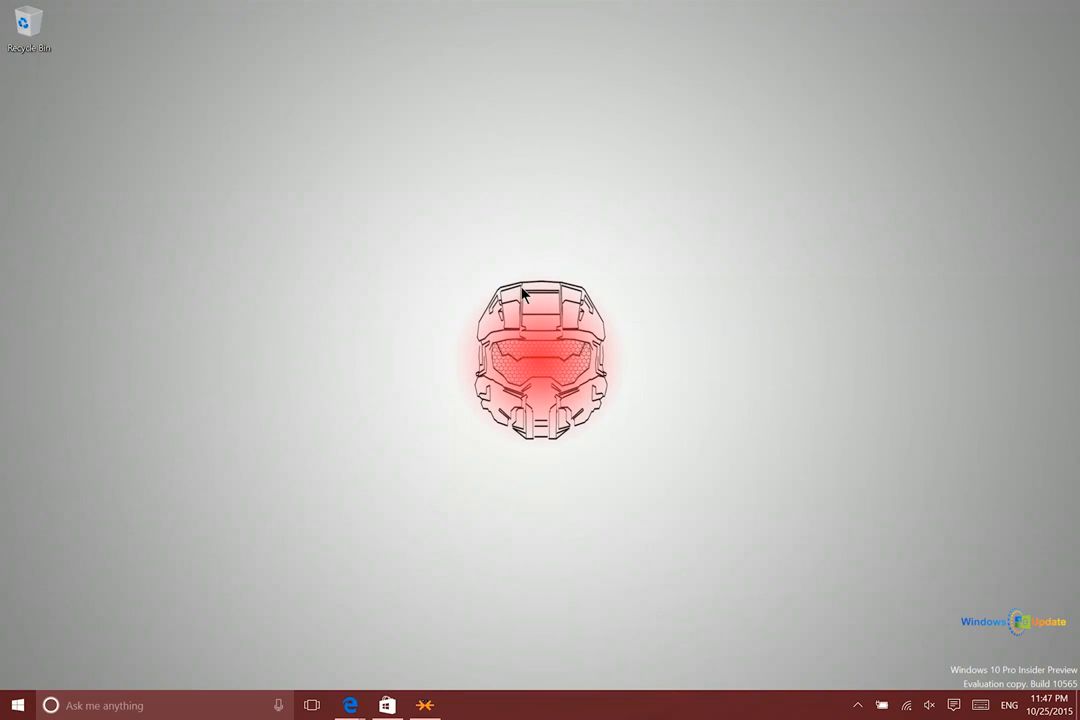
pyautogui.moveTo(541, 10)
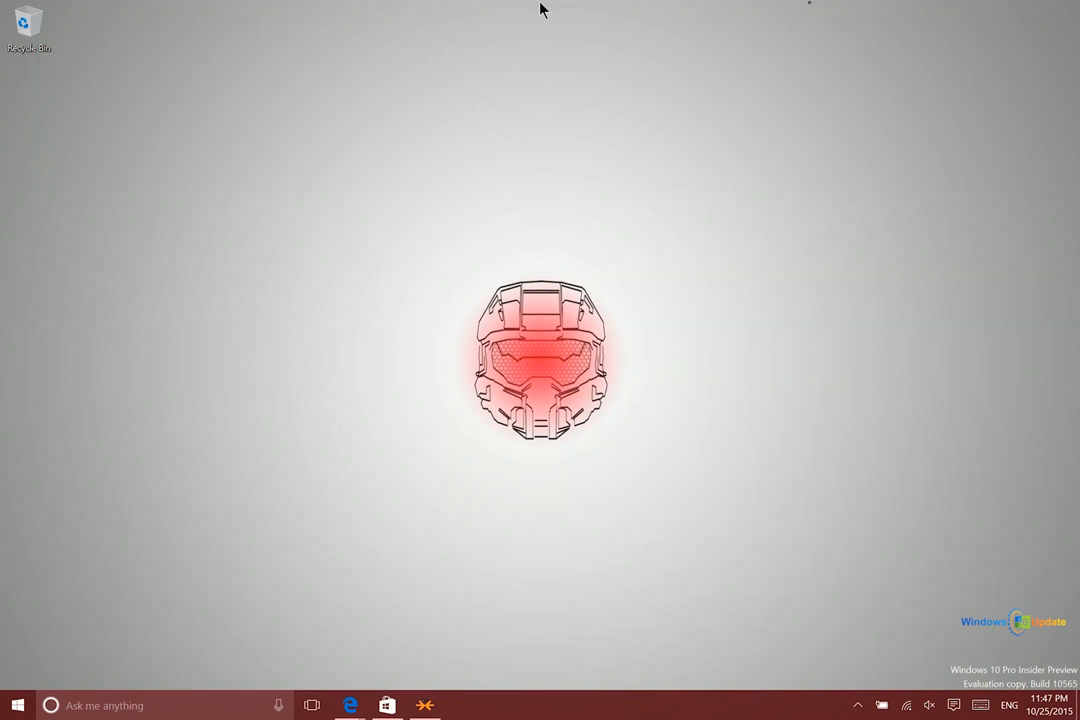
pyautogui.moveTo(10, 351)
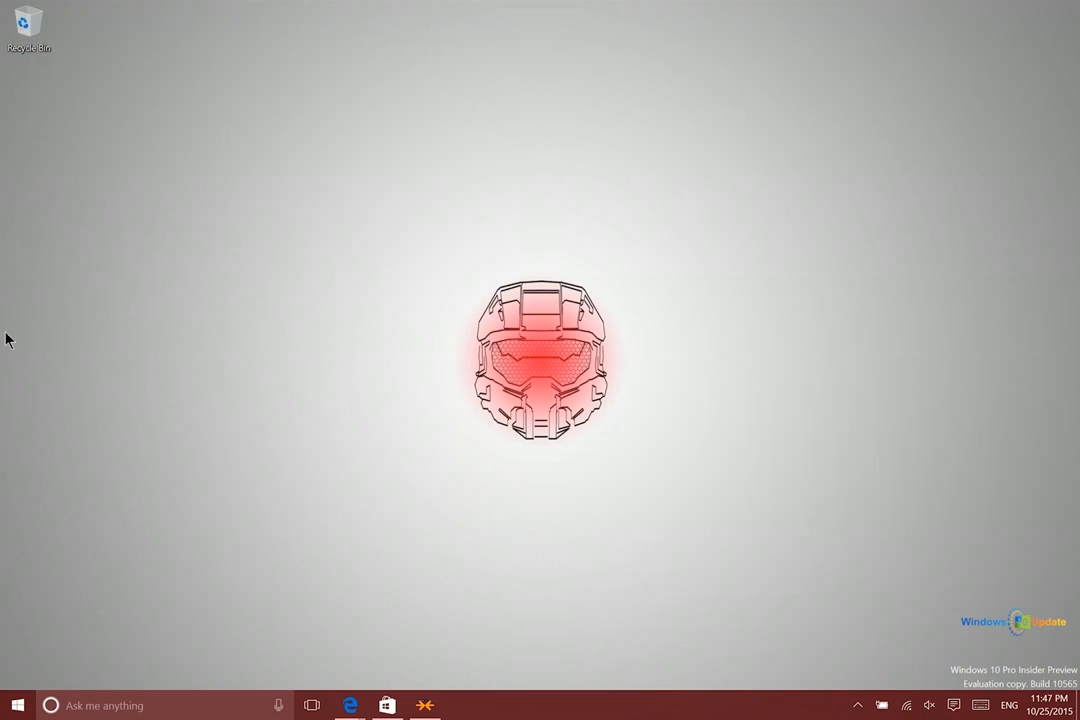
pyautogui.moveTo(71, 344)
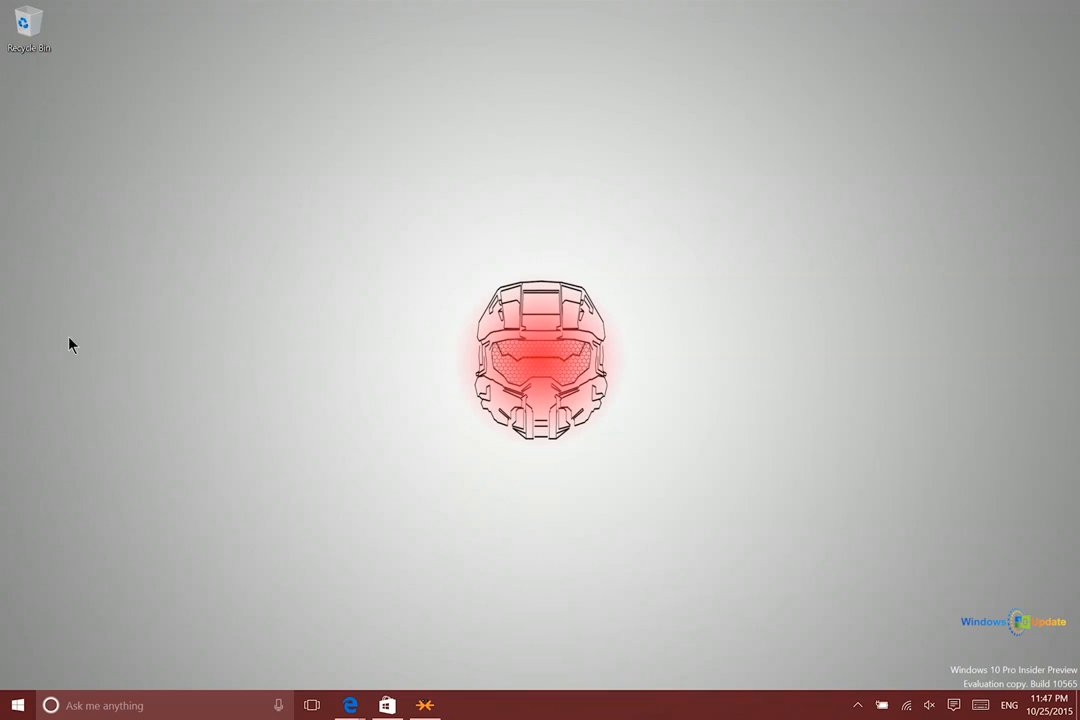
pyautogui.moveTo(541, 10)
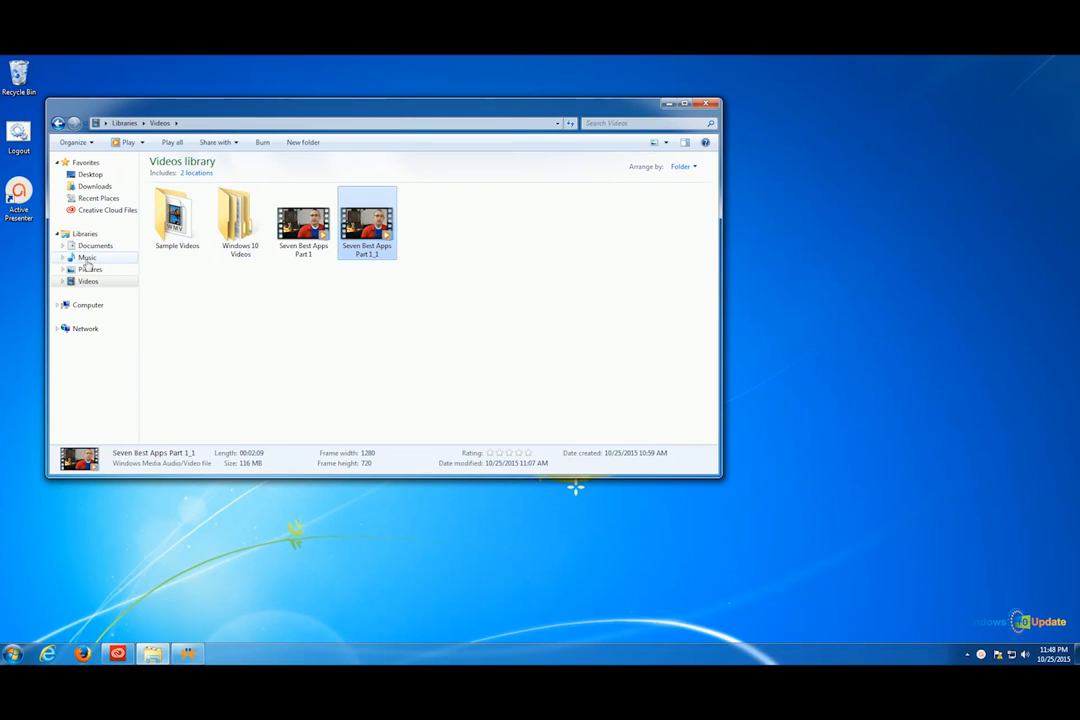
# Step: Drag the Kalimba sample track from the Music library across the desktop edge to the Windows 10 PC
pyautogui.click(87, 257)
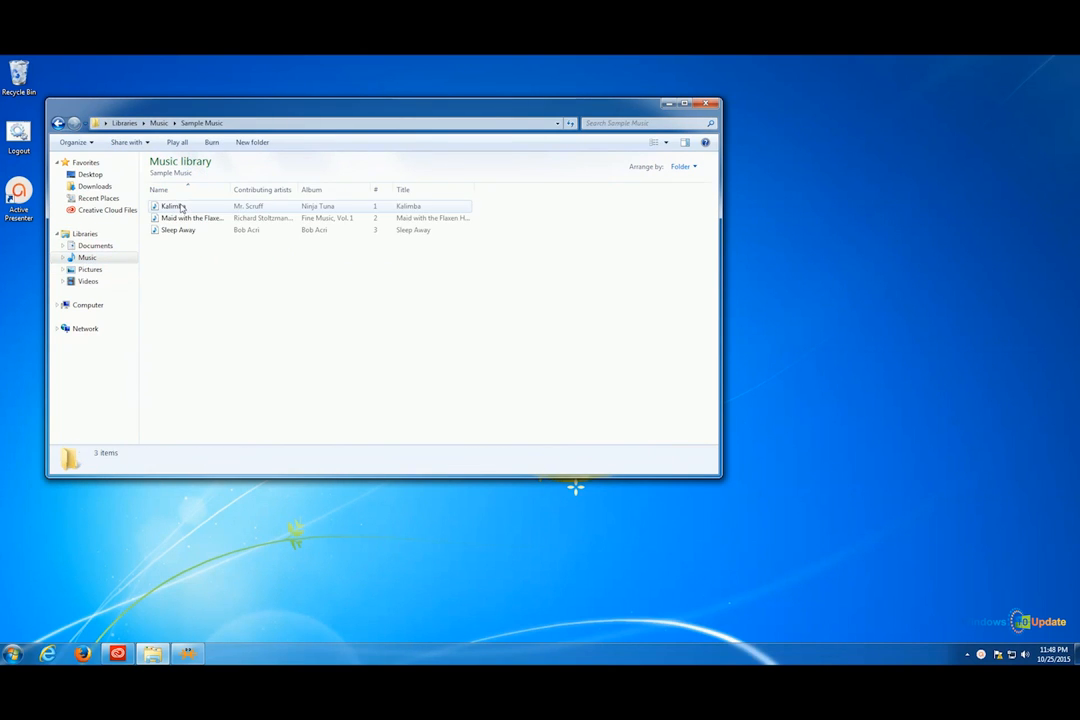
pyautogui.moveTo(180, 207)
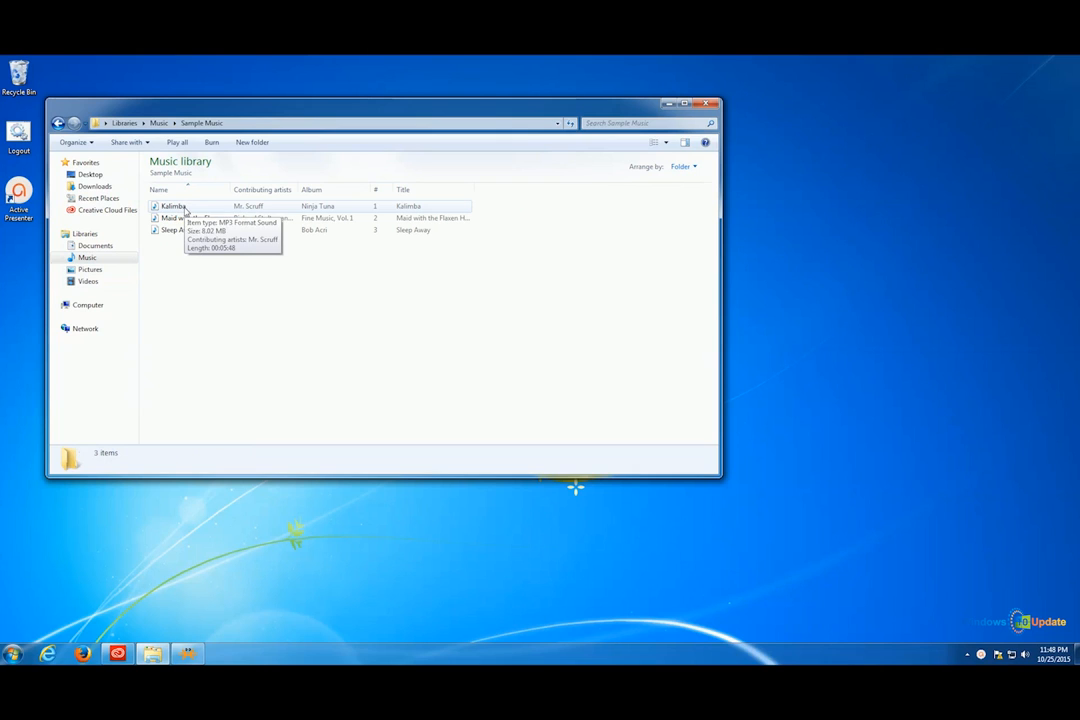
pyautogui.click(173, 206)
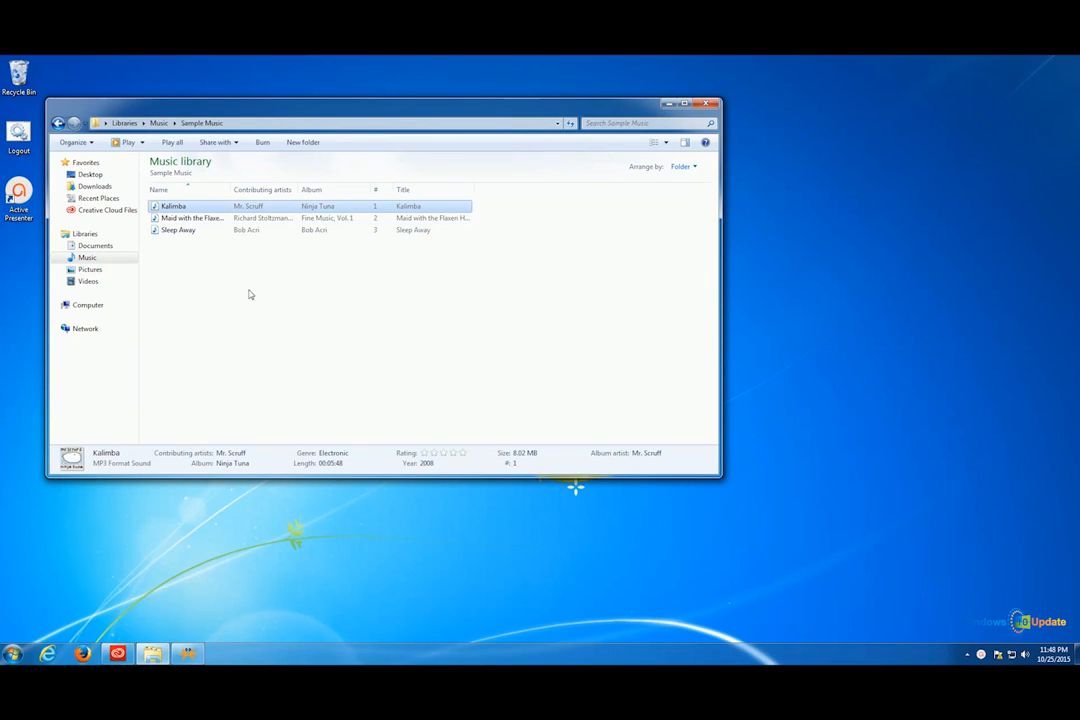
pyautogui.moveTo(525, 294)
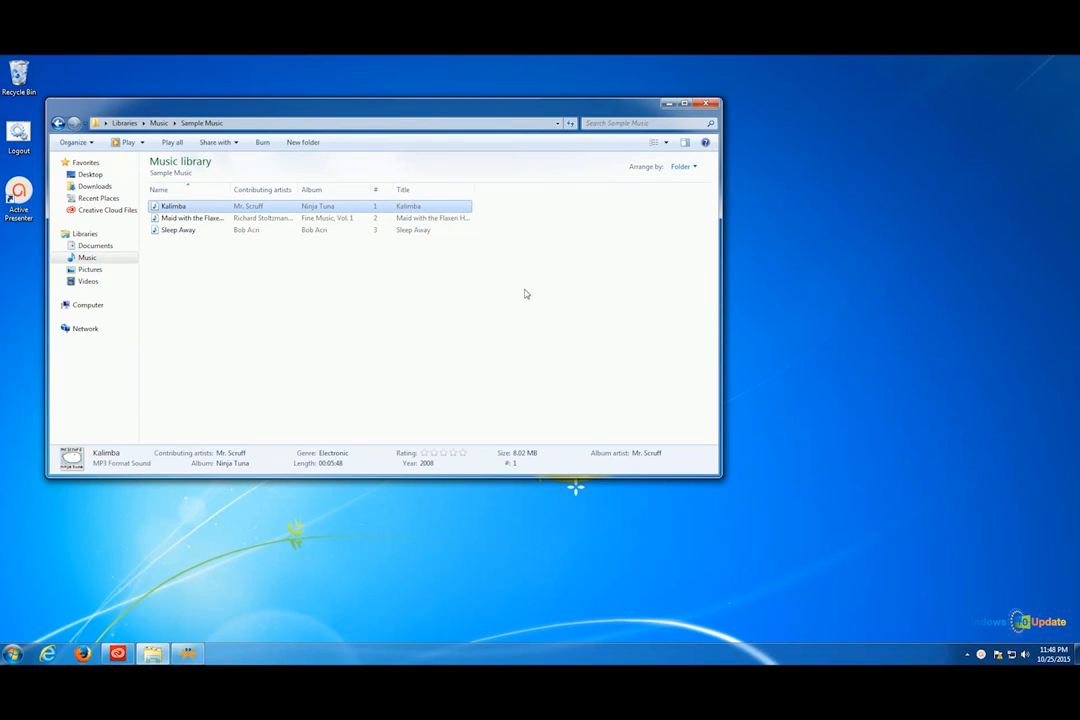
pyautogui.moveTo(530, 300)
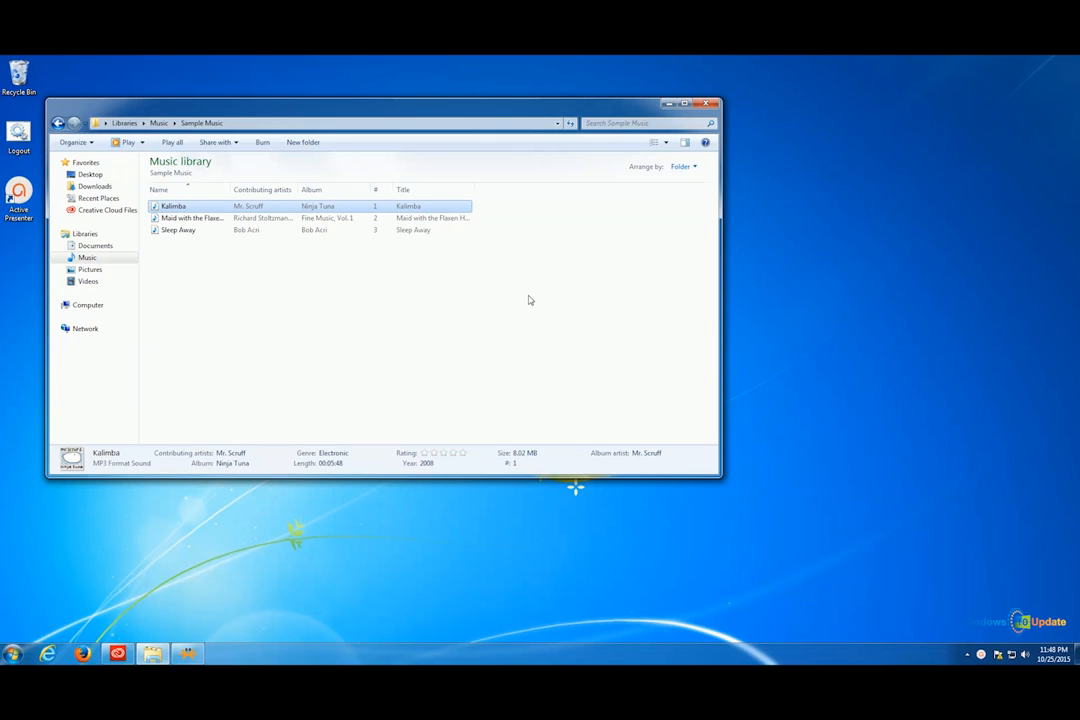
pyautogui.moveTo(205, 212)
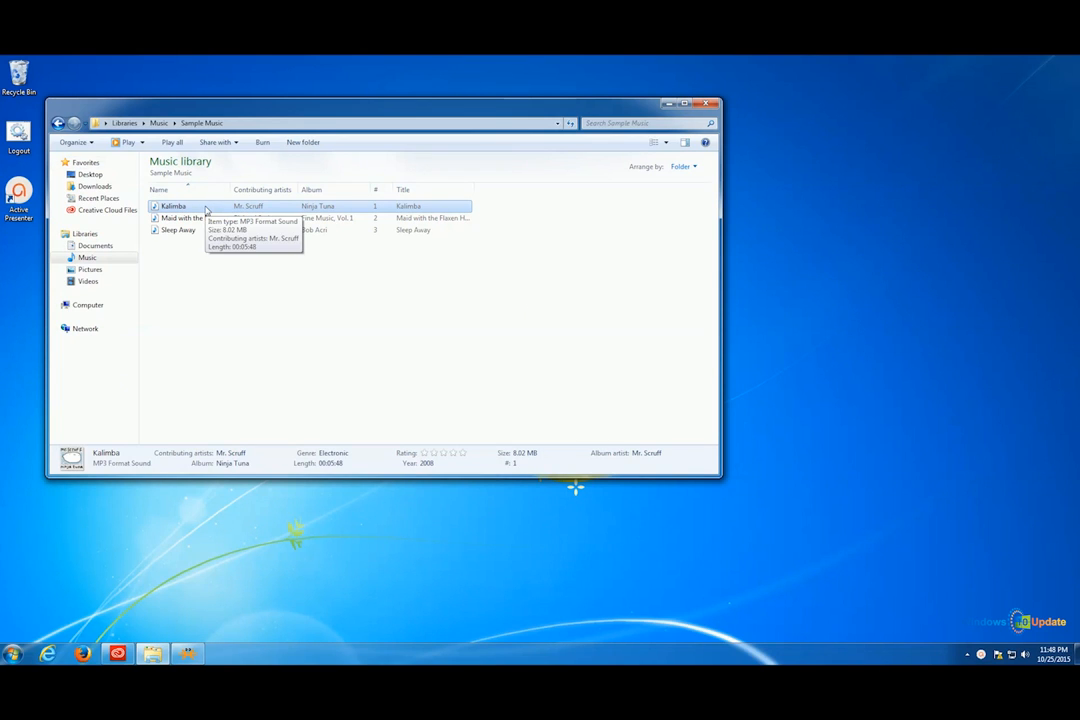
pyautogui.moveTo(180, 207)
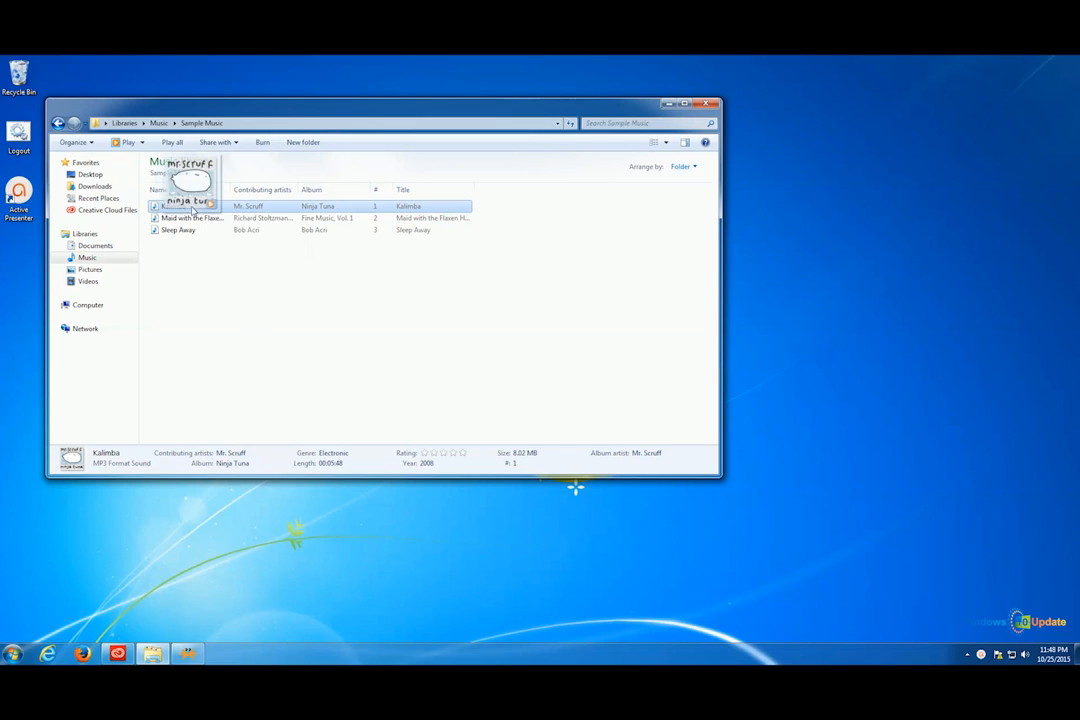
pyautogui.moveTo(188, 205); pyautogui.dragTo(470, 532)
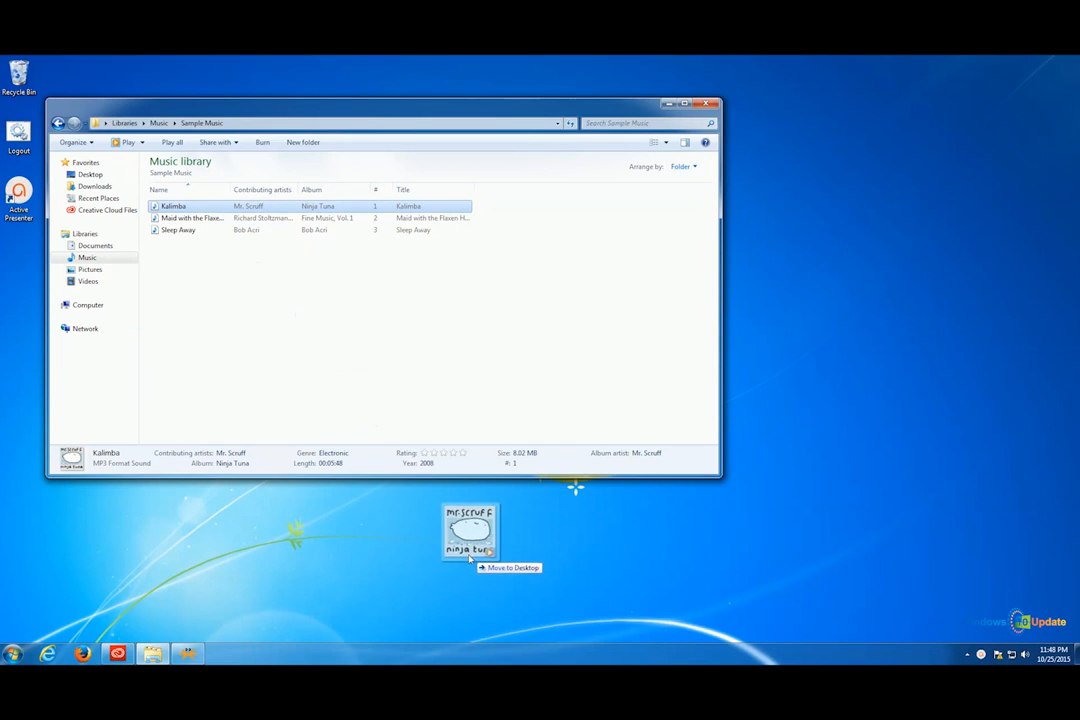
pyautogui.moveTo(470, 530); pyautogui.dragTo(1035, 385)
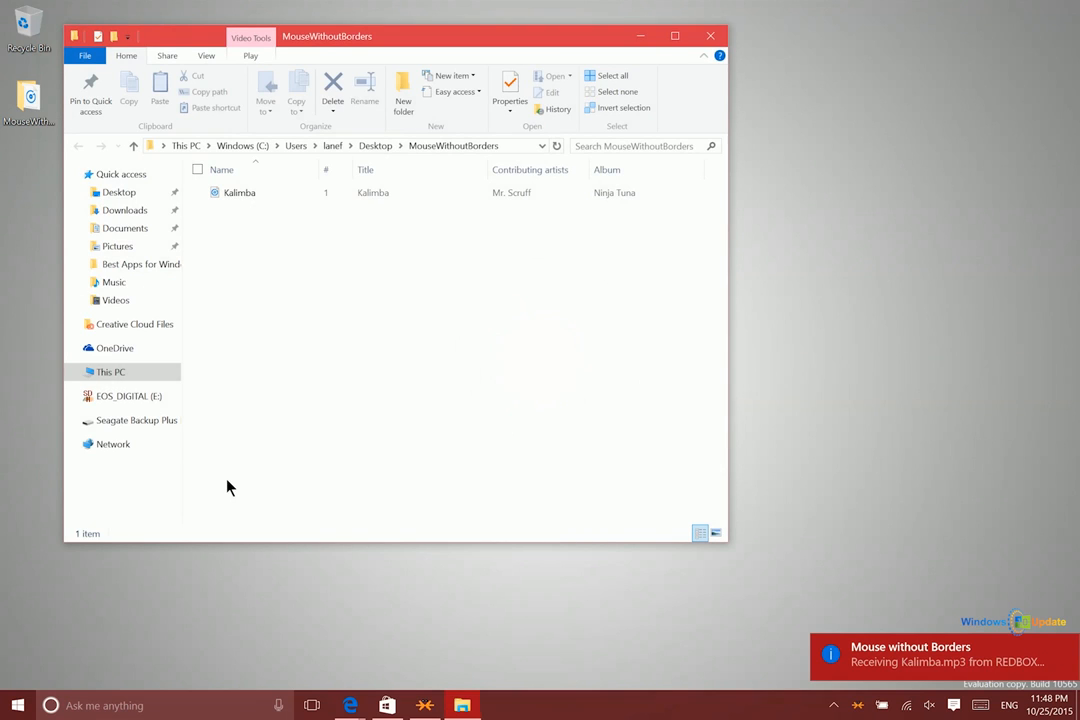
pyautogui.moveTo(220, 442)
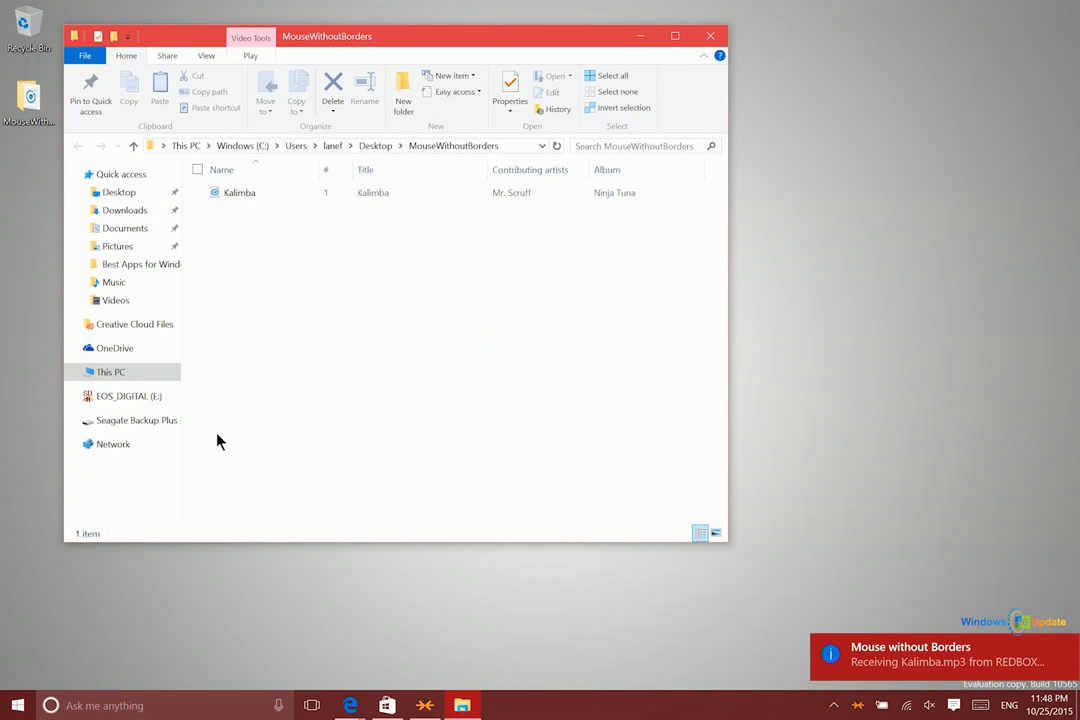
pyautogui.moveTo(247, 355)
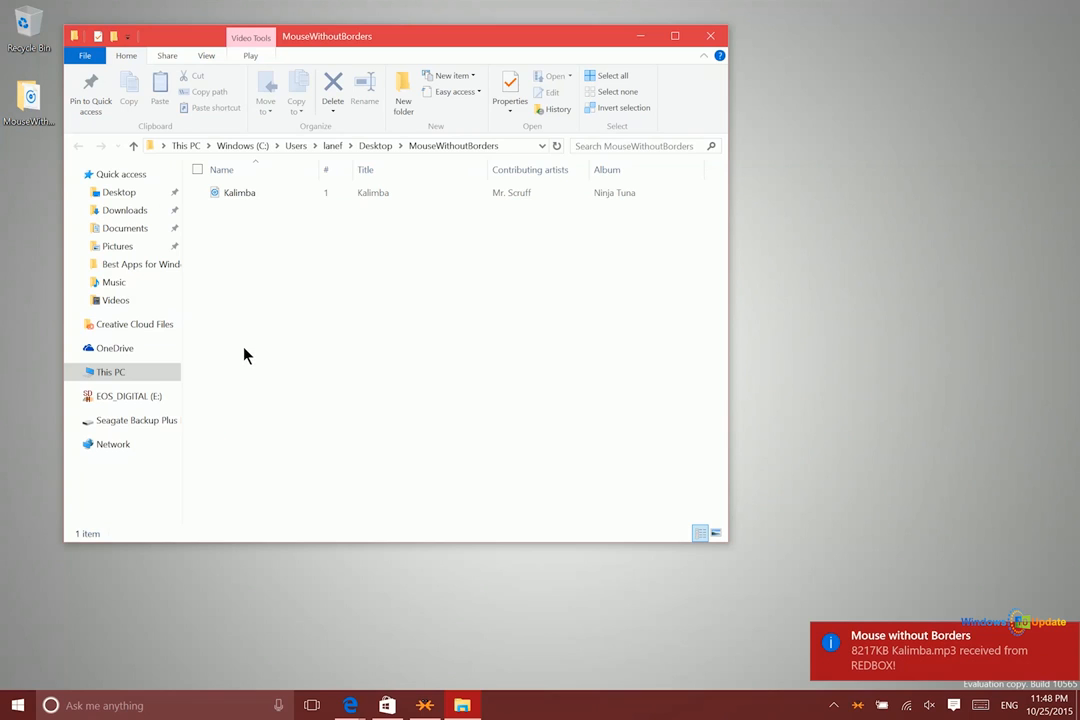
pyautogui.moveTo(289, 213)
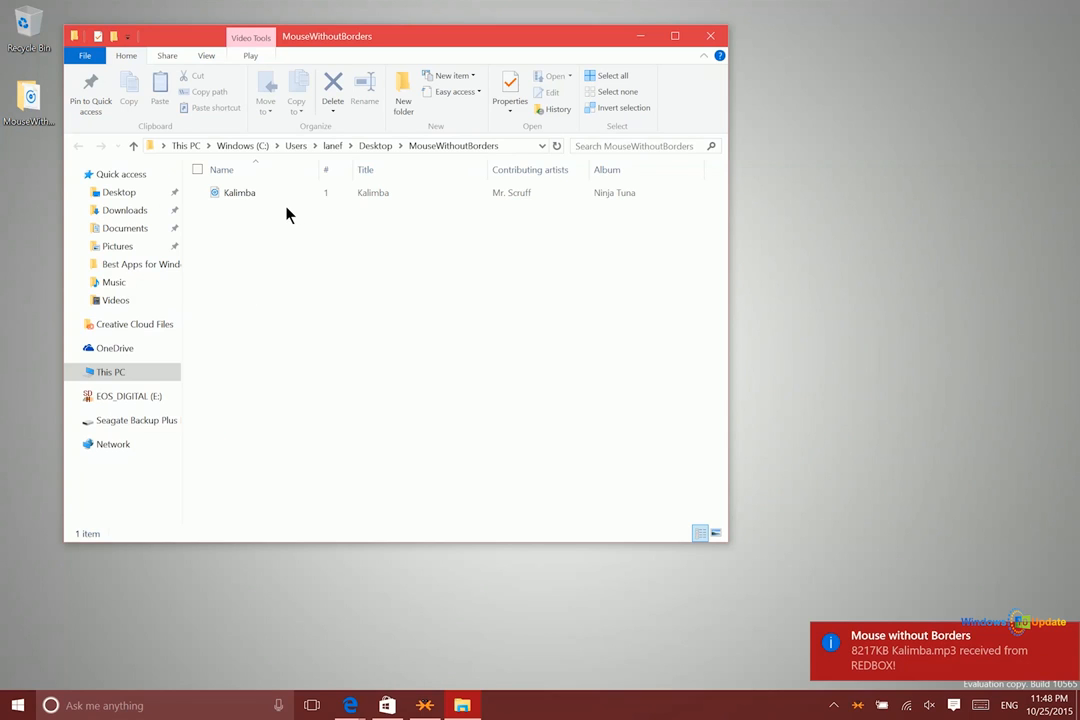
pyautogui.moveTo(280, 226)
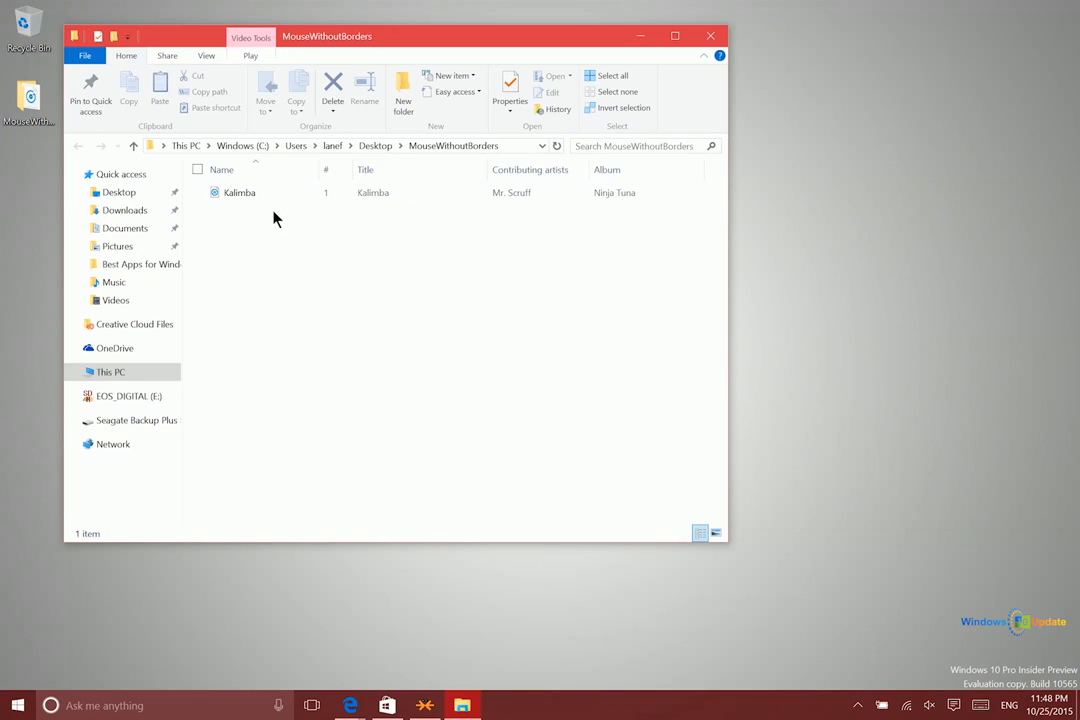
# Step: Copy the received Kalimba.mp3 file in the MouseWithoutBorders folder
pyautogui.click(238, 192)
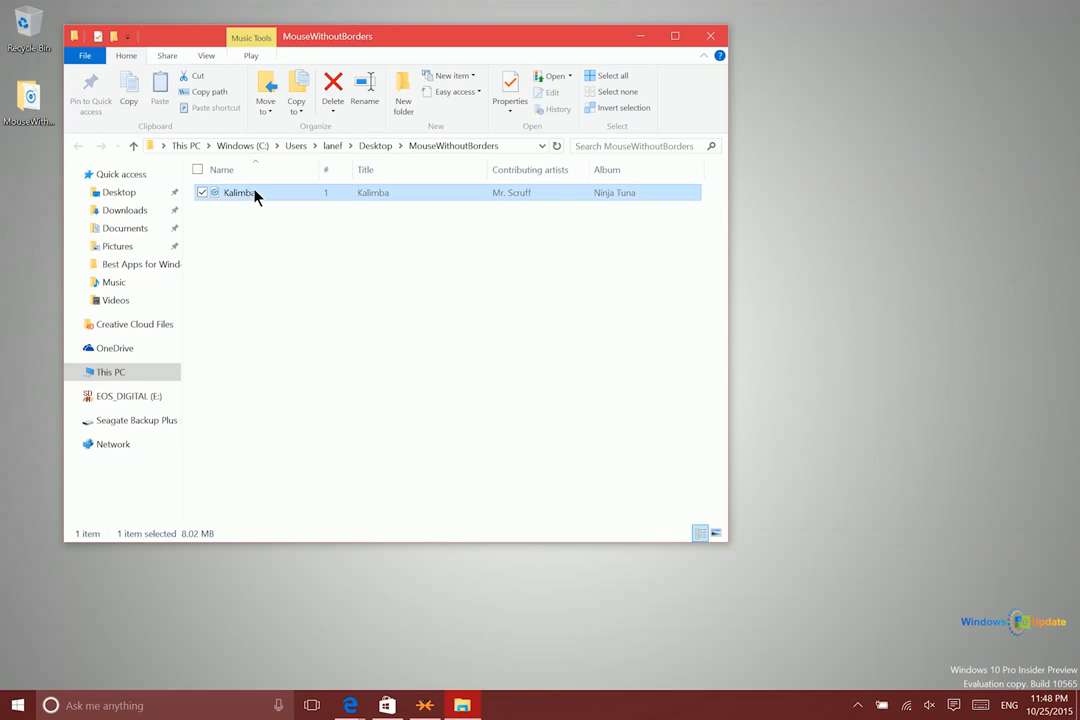
pyautogui.rightClick(240, 192)
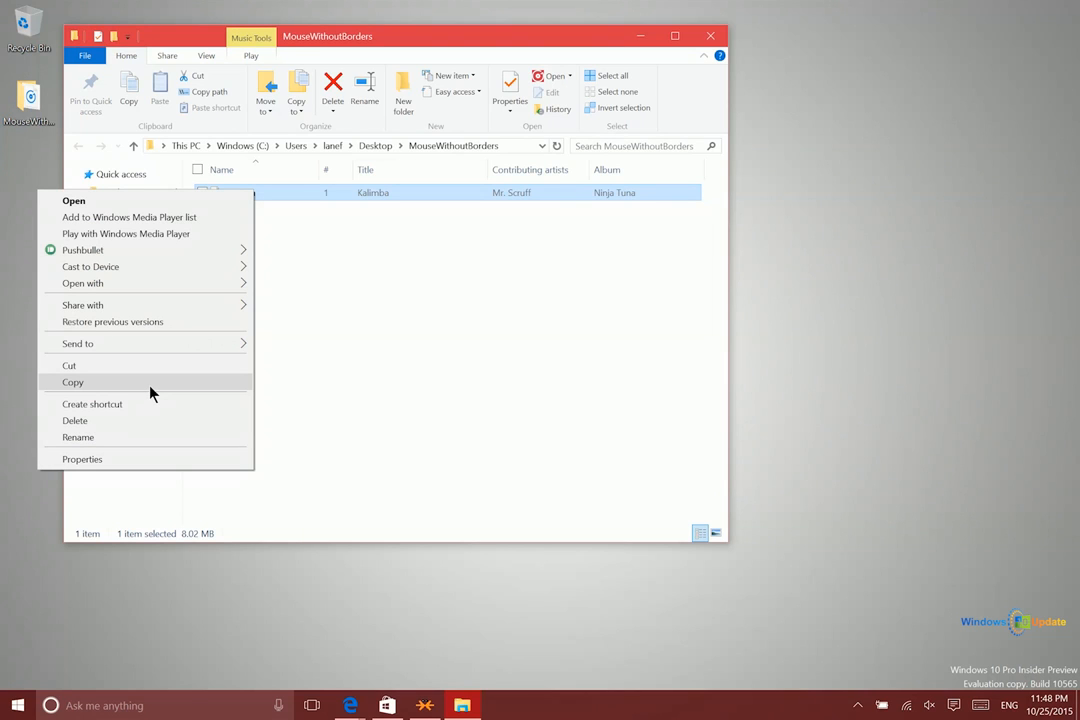
pyautogui.click(72, 382)
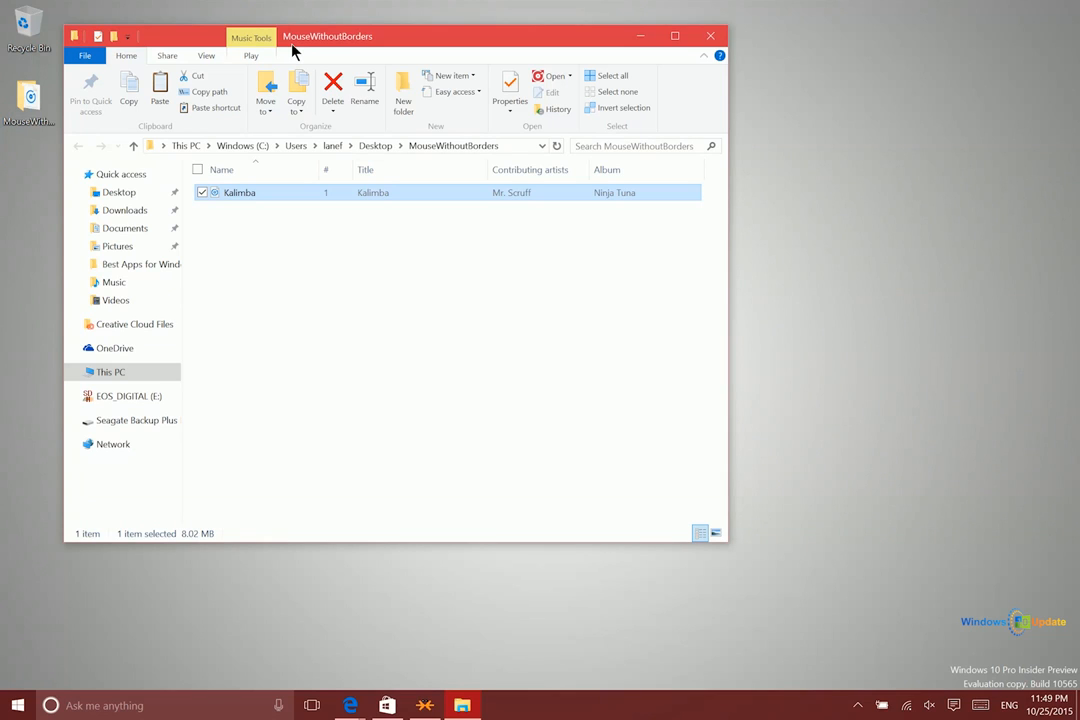
pyautogui.moveTo(305, 48)
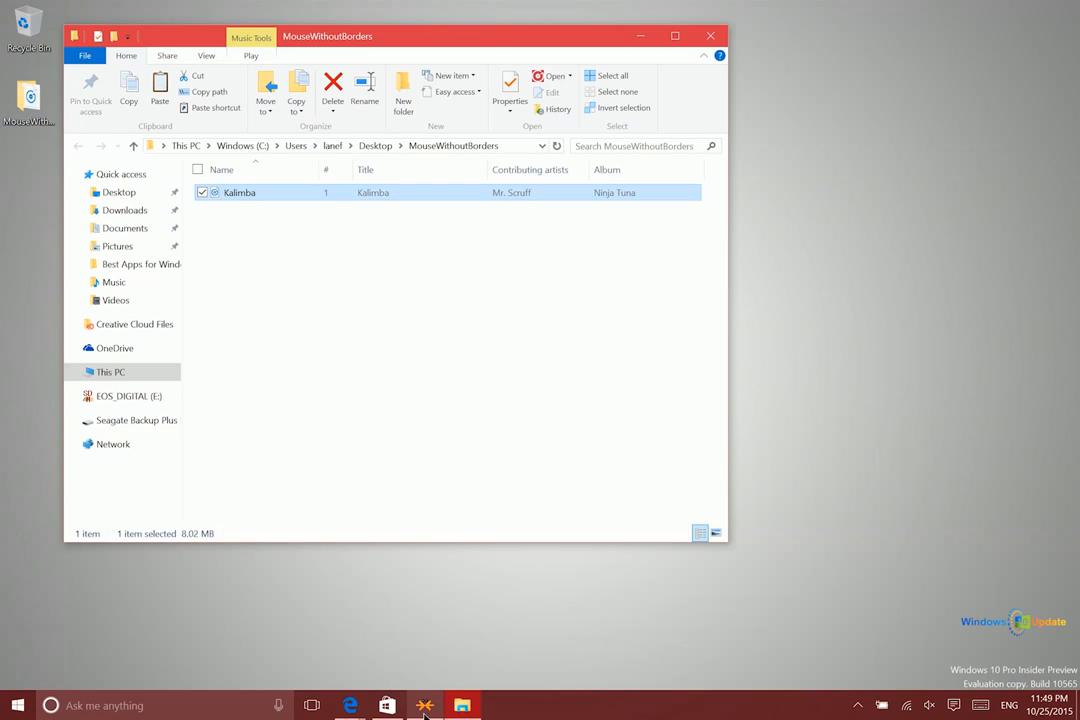
# Step: Open Mouse without Borders settings and move SurfacePro3 beneath REDBOX in the computer matrix
pyautogui.click(424, 705)
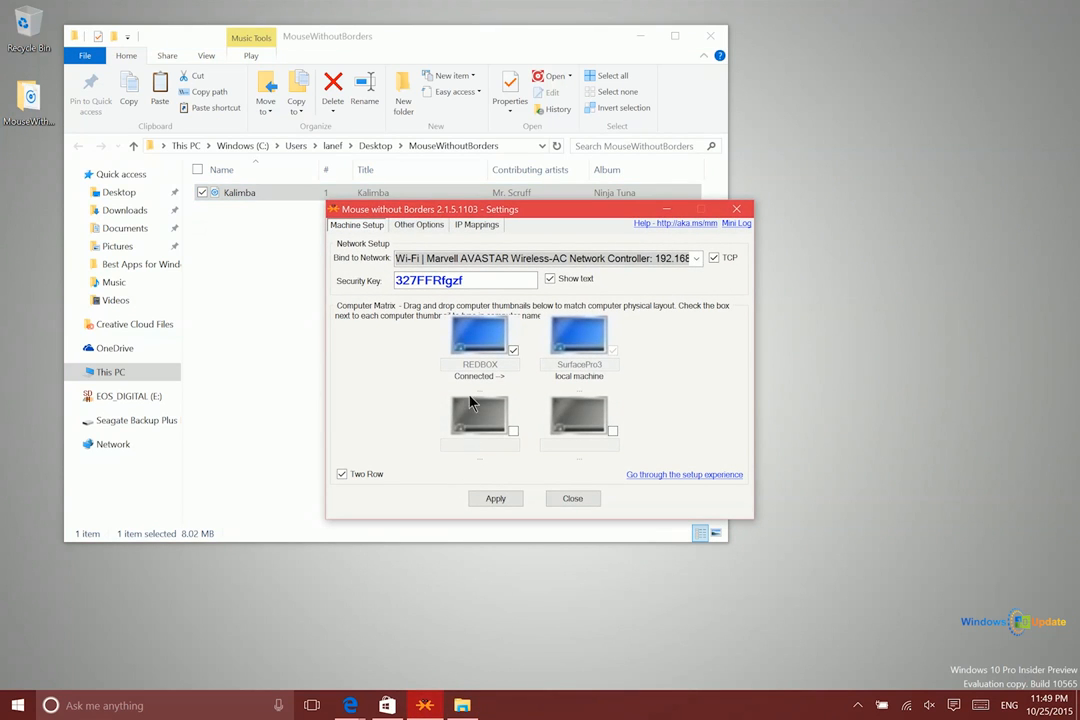
pyautogui.moveTo(519, 320)
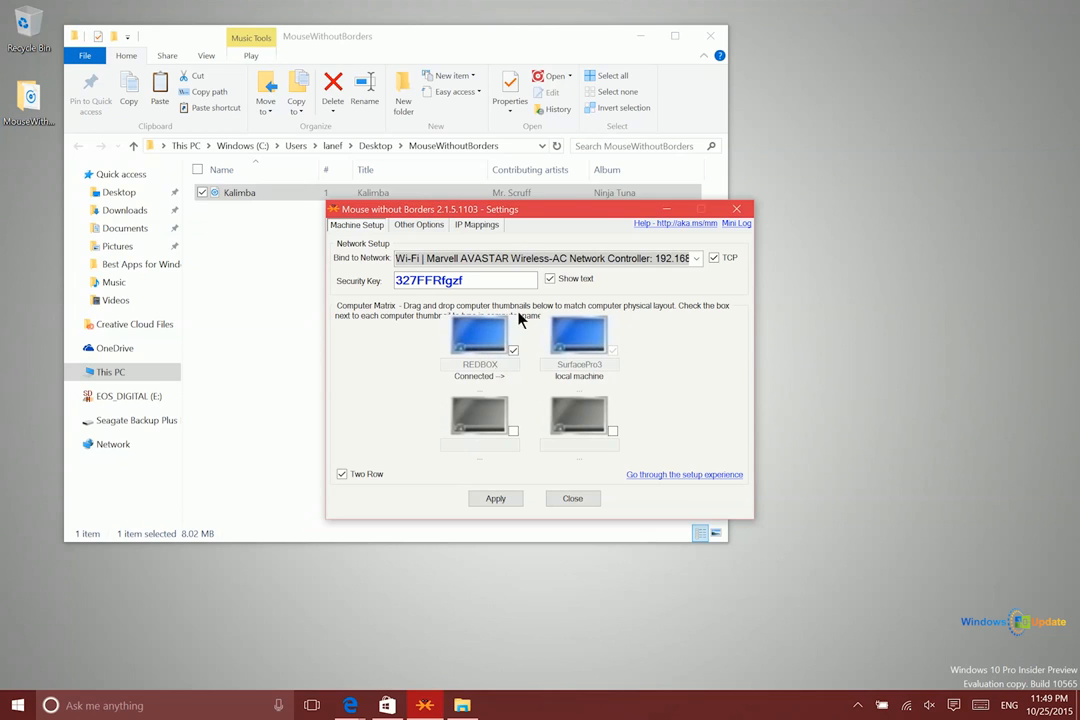
pyautogui.moveTo(518, 320)
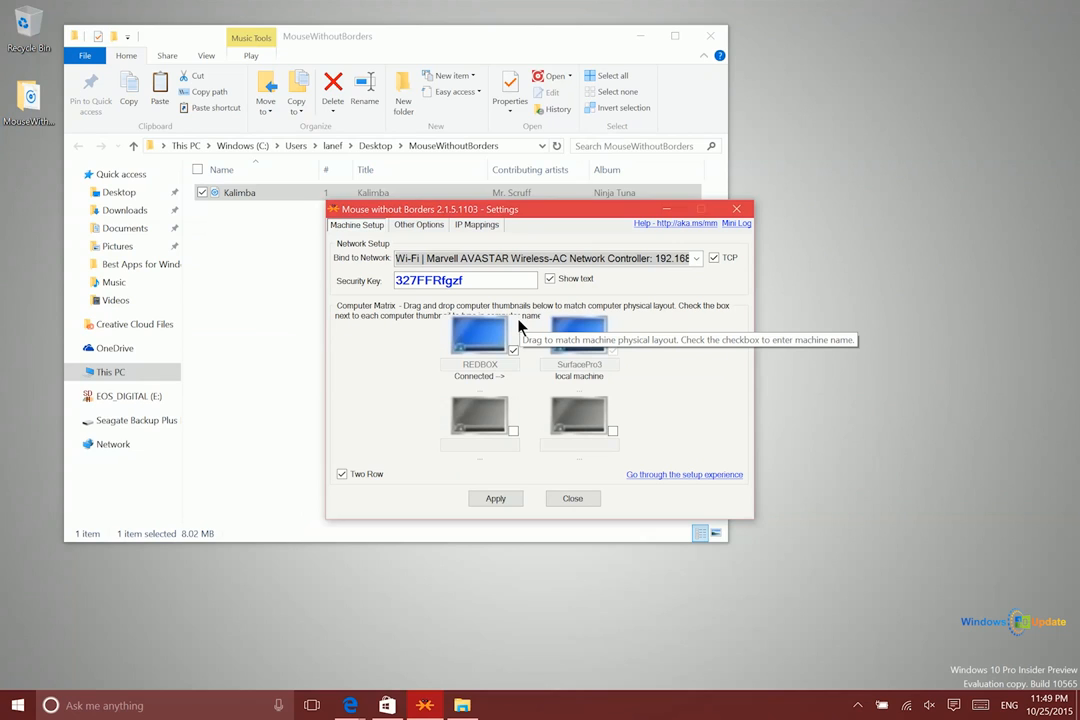
pyautogui.moveTo(418, 320)
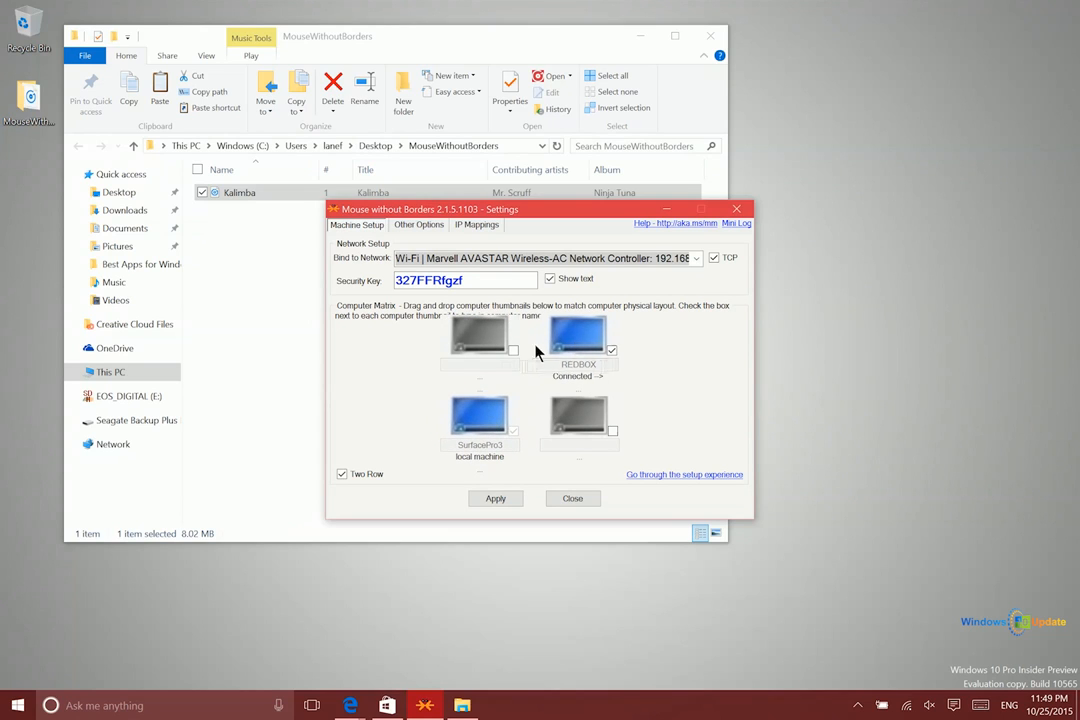
pyautogui.moveTo(578, 335); pyautogui.dragTo(478, 335)
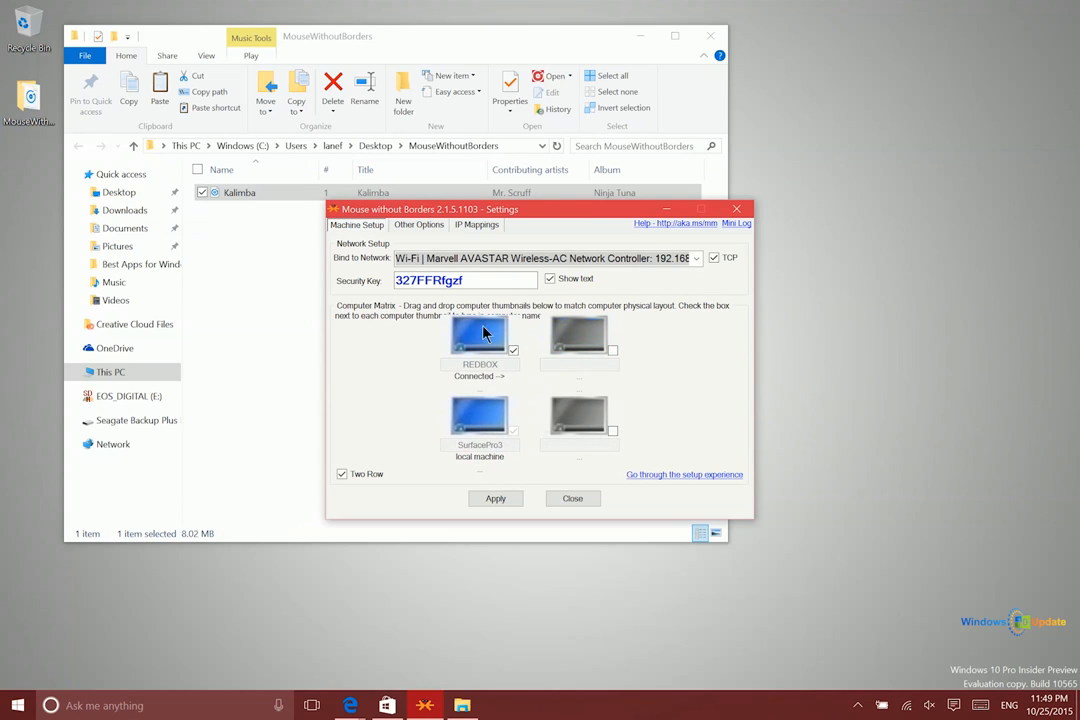
pyautogui.moveTo(480, 400)
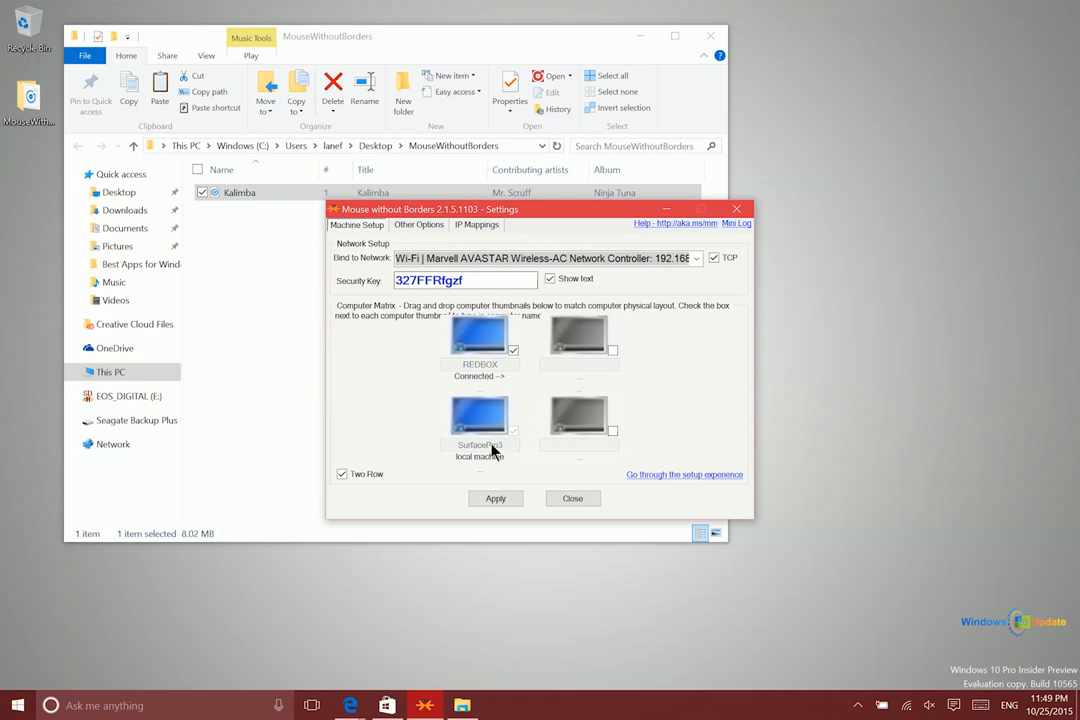
pyautogui.moveTo(490, 143)
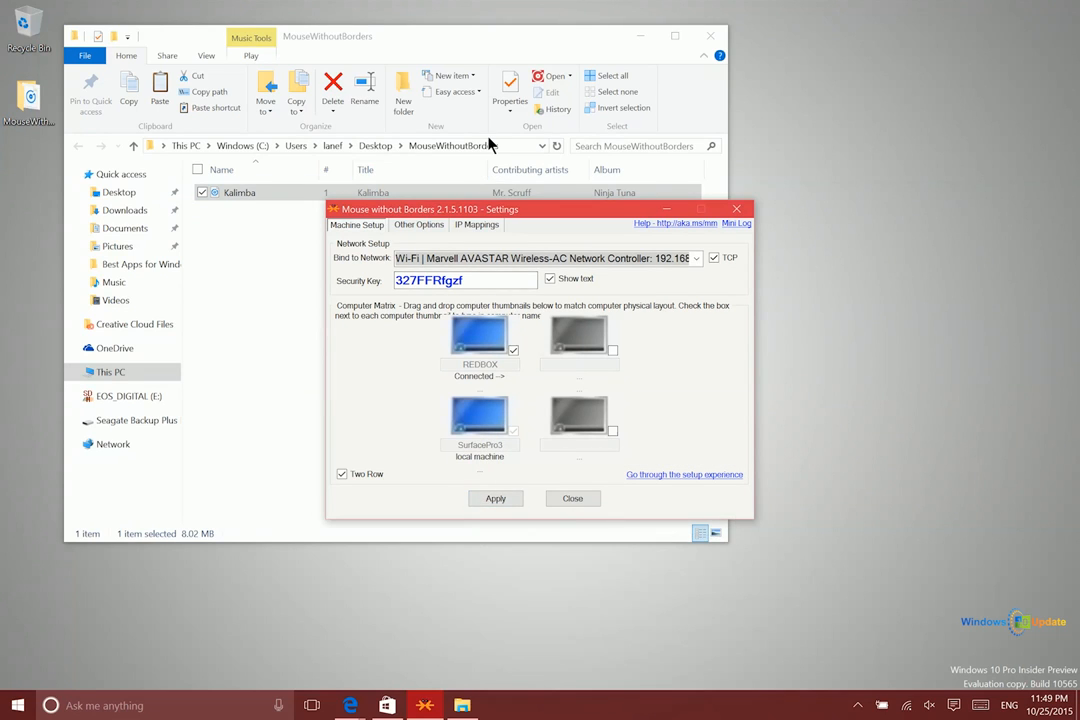